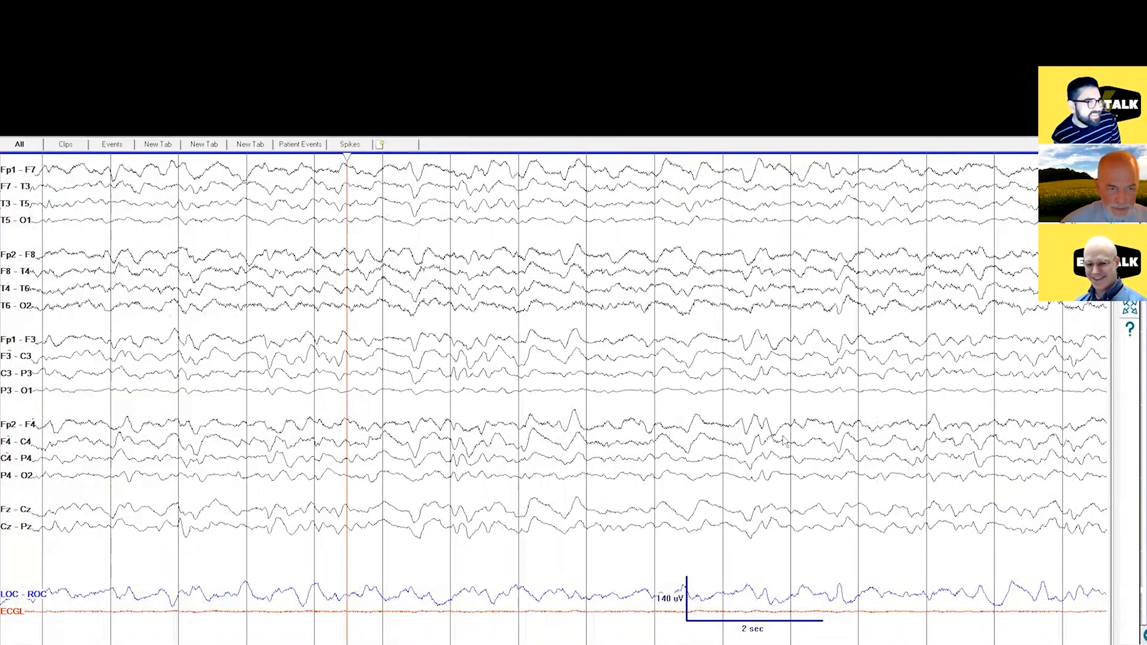
mouse_move(528, 496)
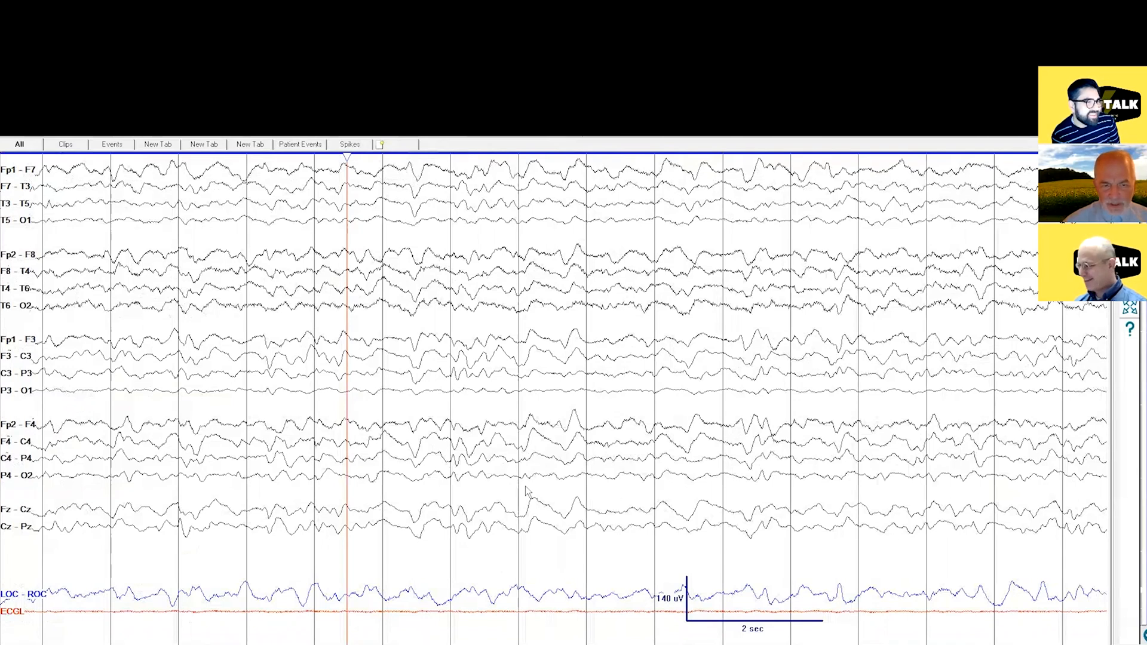
mouse_move(418, 542)
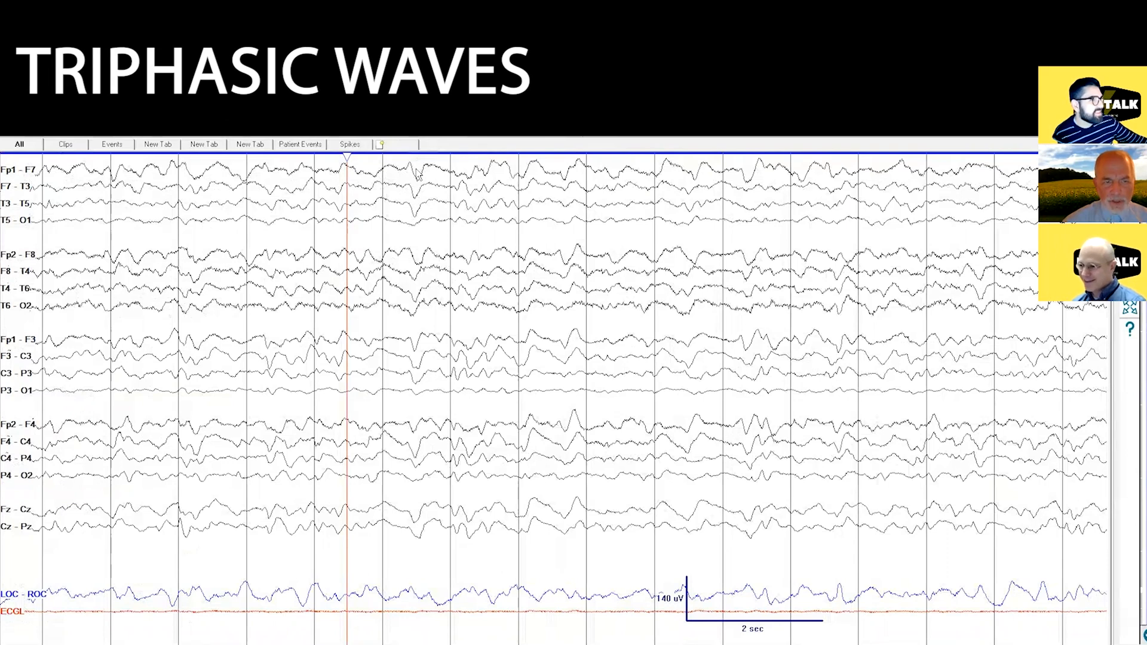
mouse_move(430, 207)
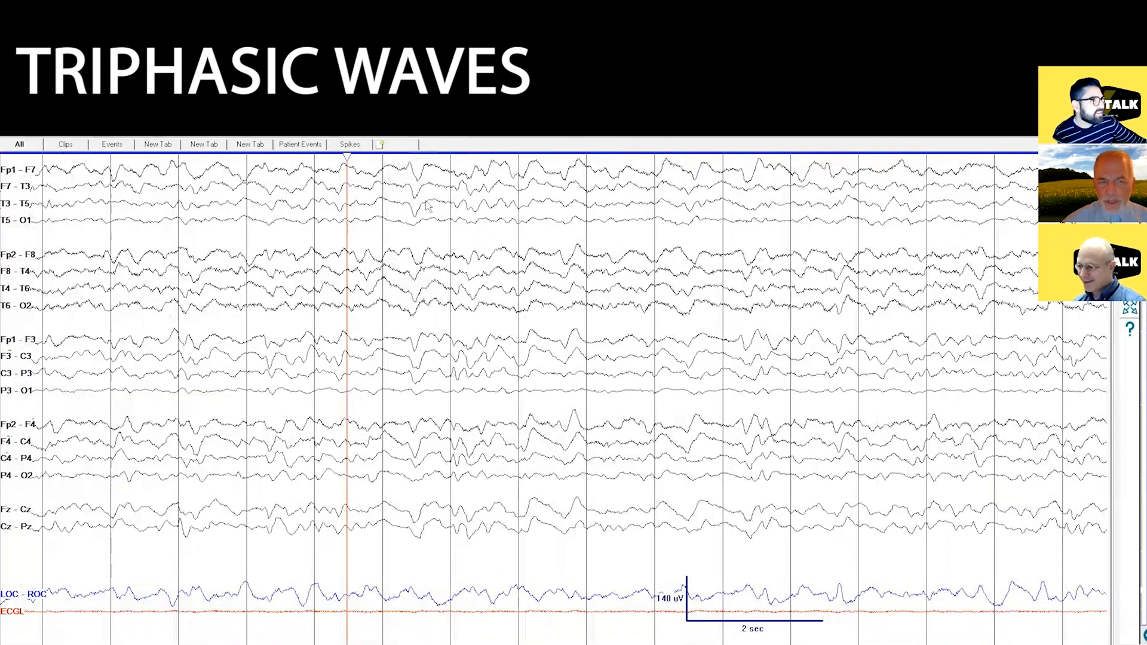
mouse_move(408, 180)
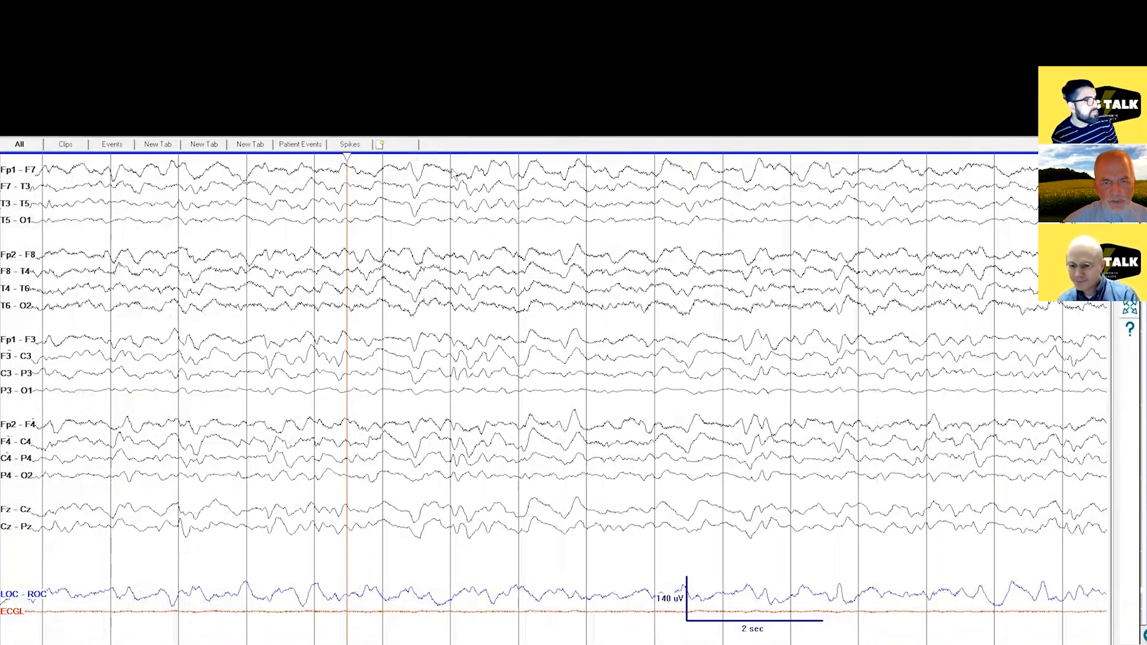
mouse_move(442, 181)
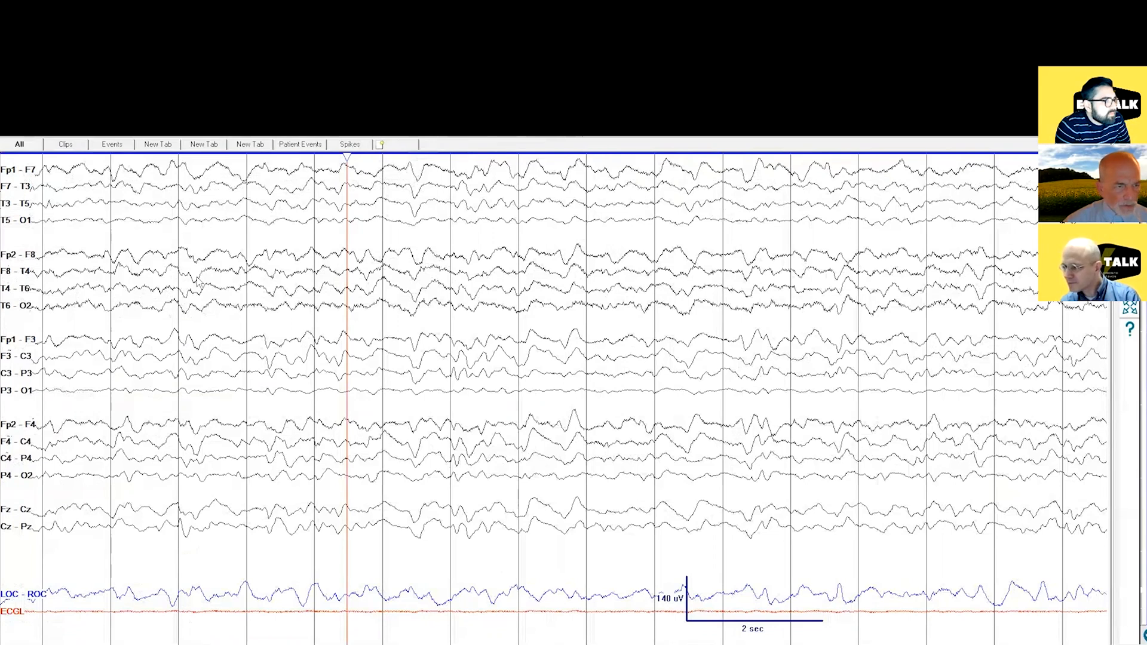
mouse_move(402, 212)
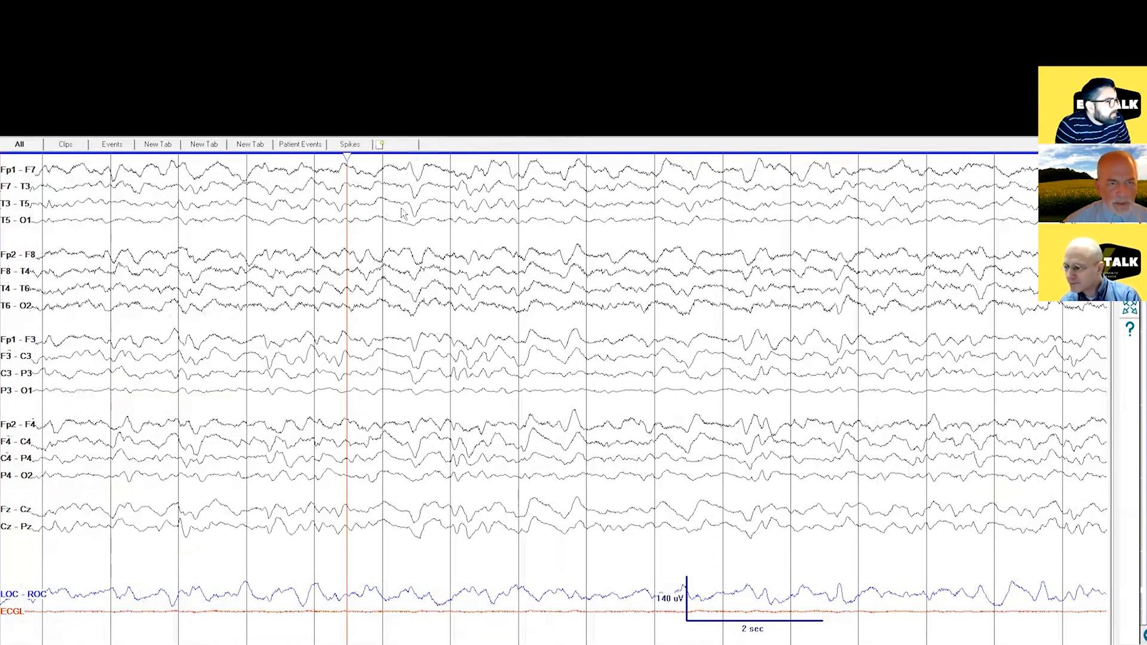
mouse_move(402, 191)
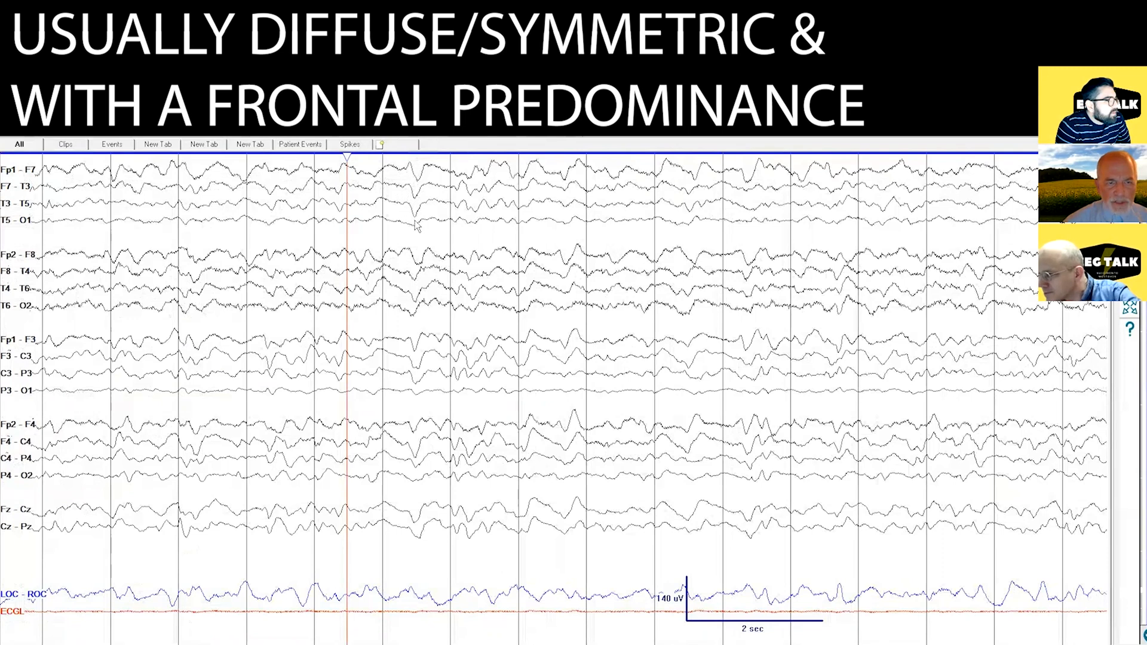
mouse_move(425, 406)
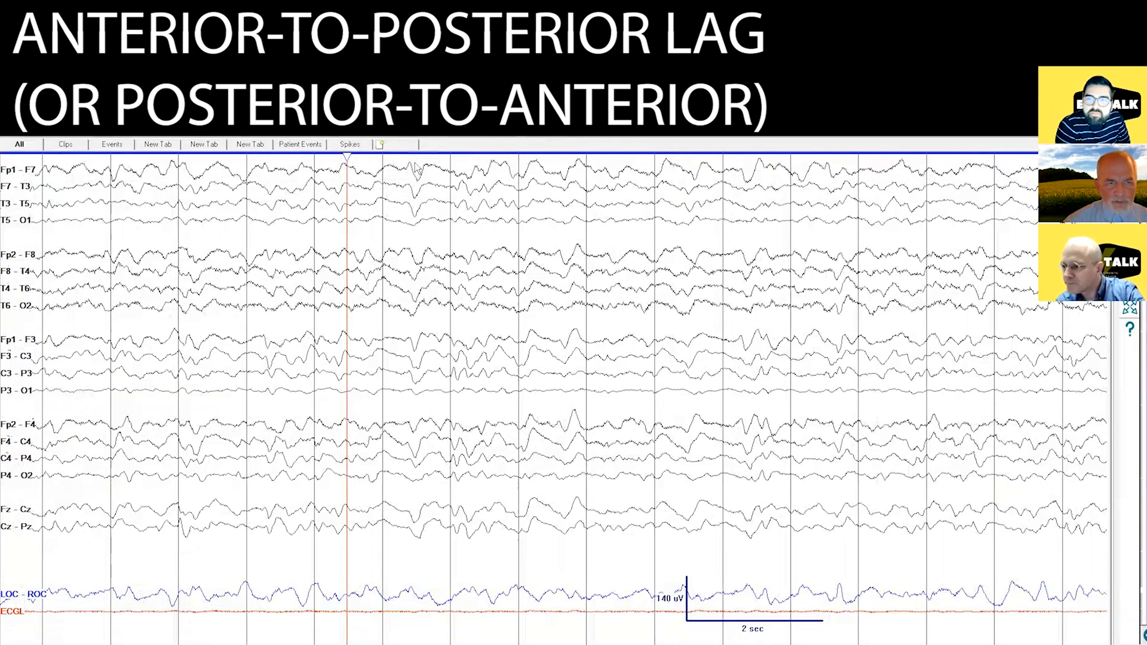
mouse_move(403, 209)
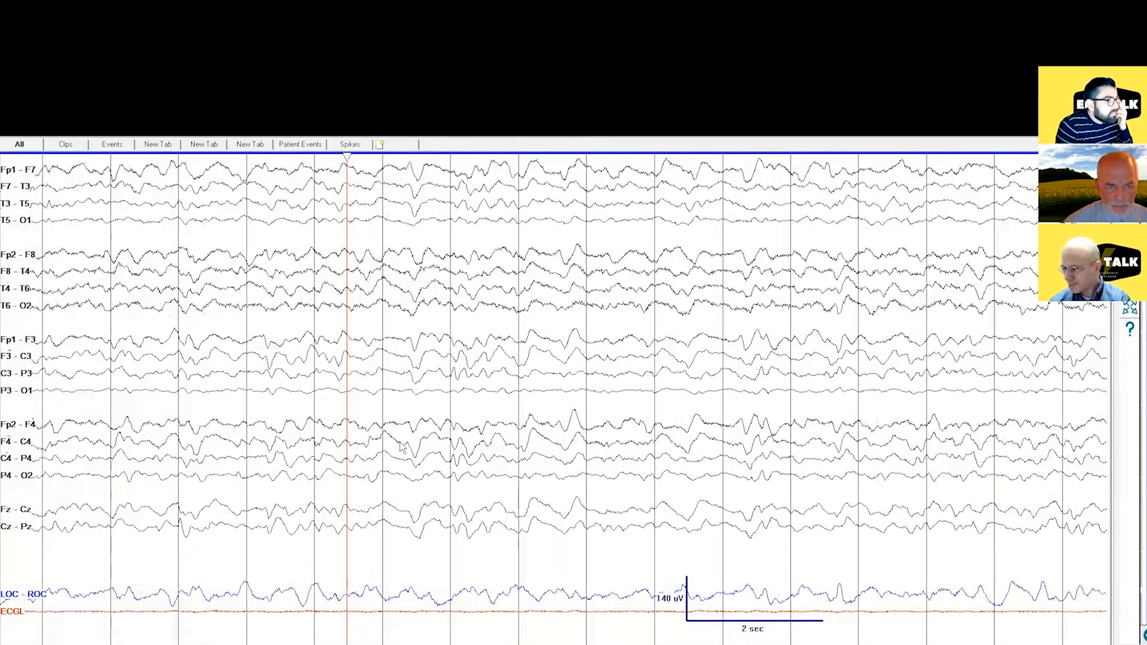
mouse_move(419, 429)
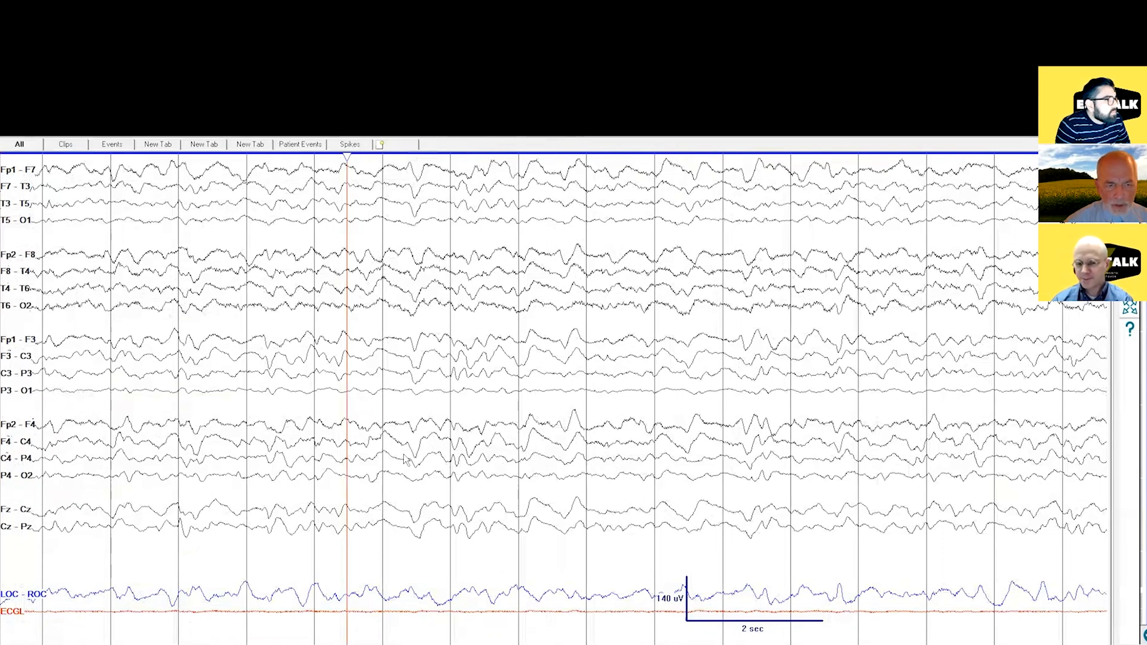
mouse_move(413, 210)
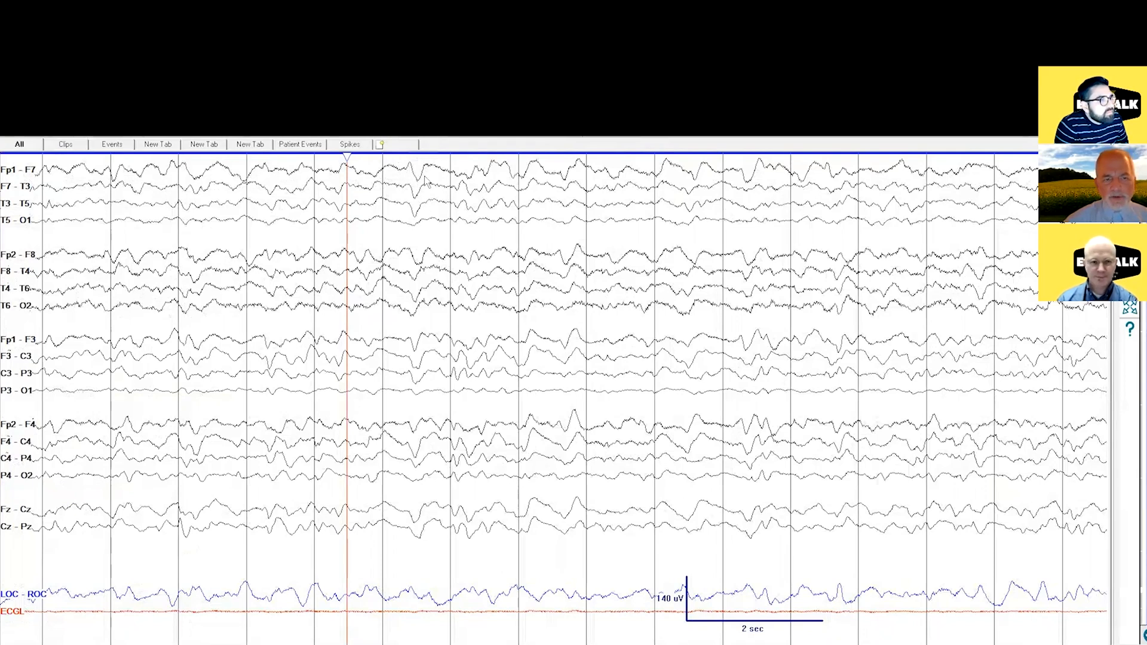
mouse_move(409, 209)
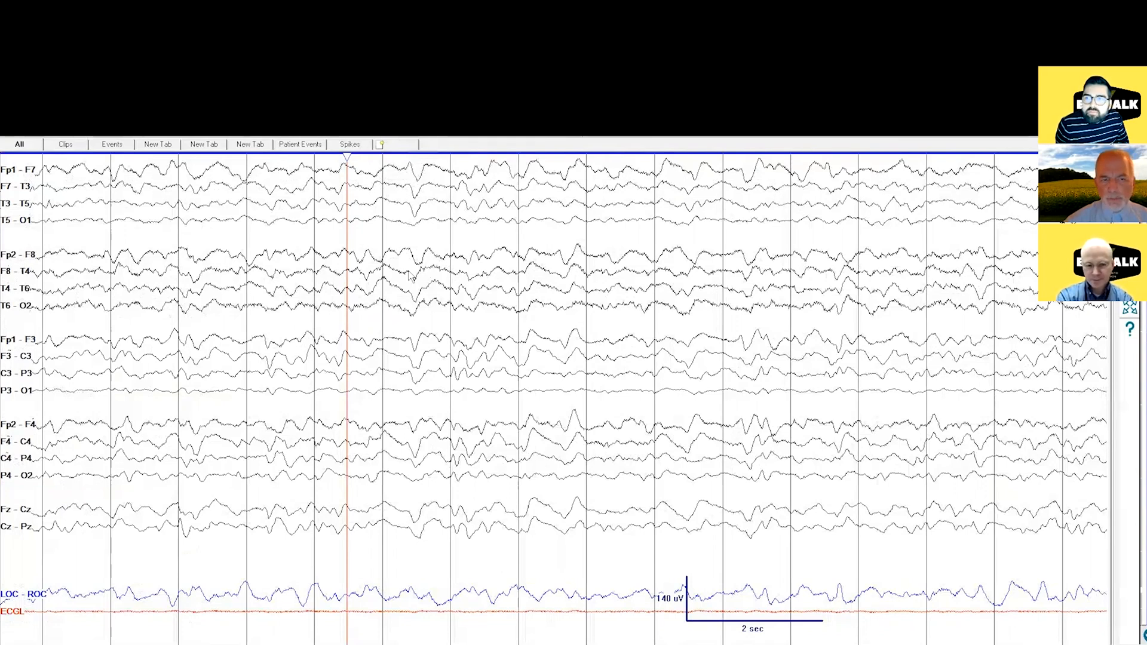
mouse_move(727, 262)
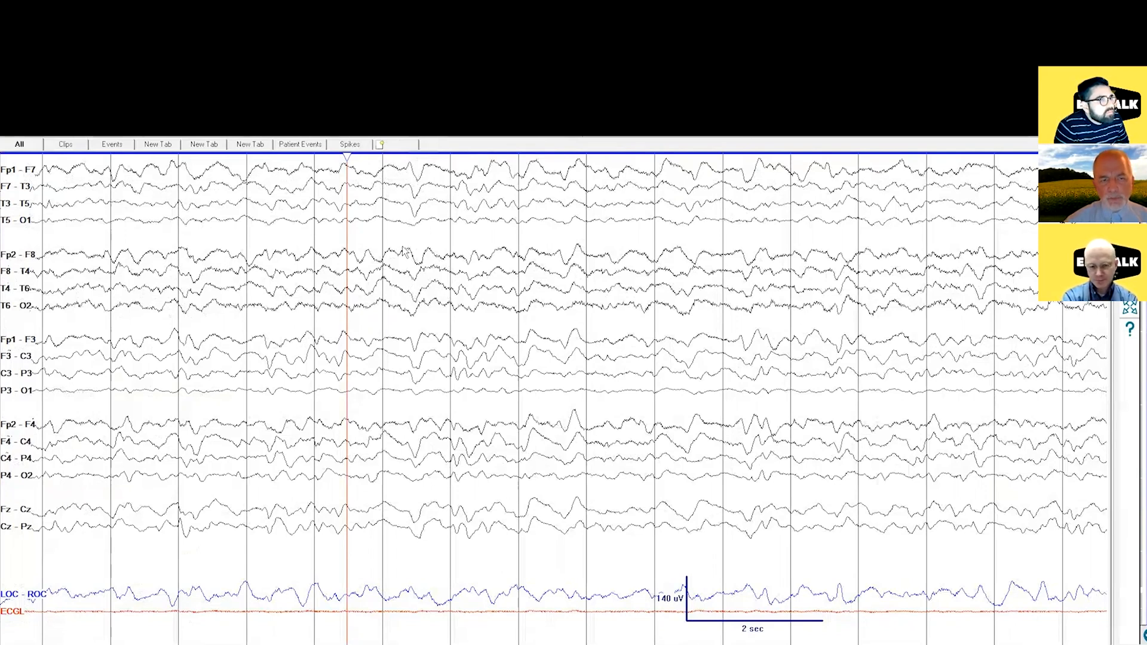
mouse_move(404, 288)
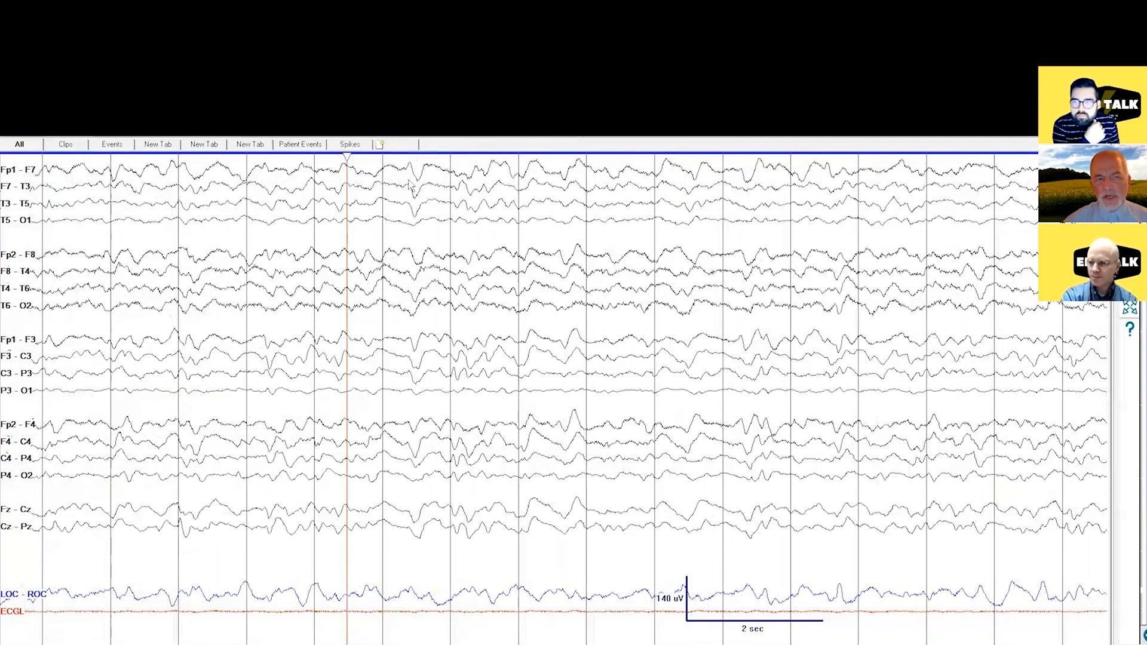
mouse_move(409, 281)
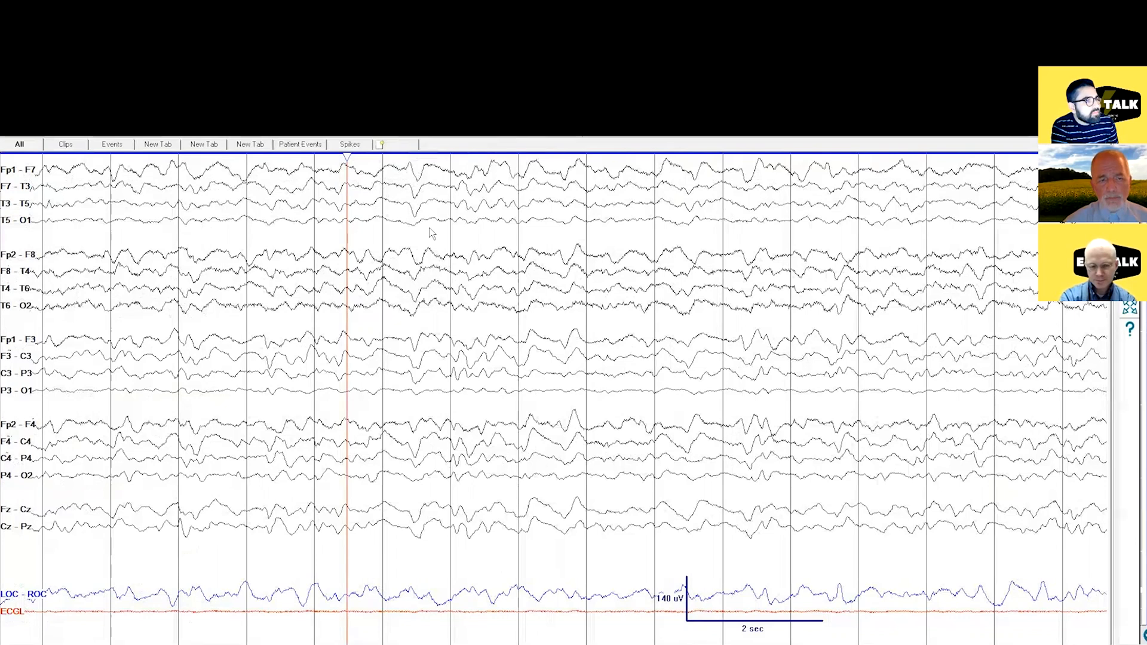
mouse_move(414, 244)
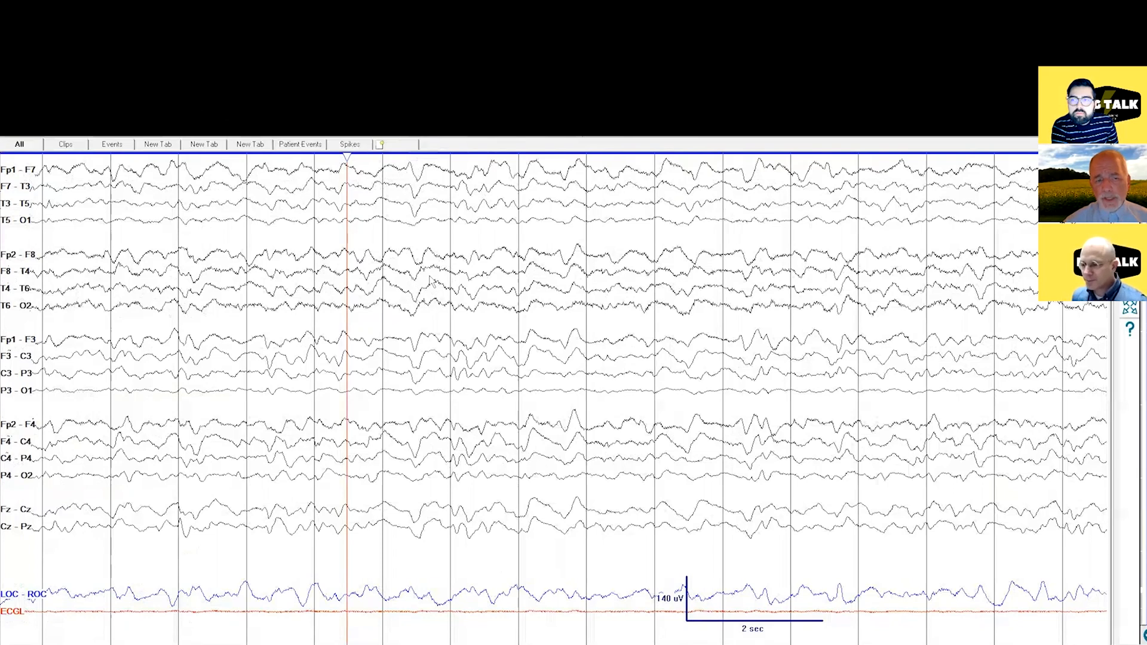
mouse_move(405, 263)
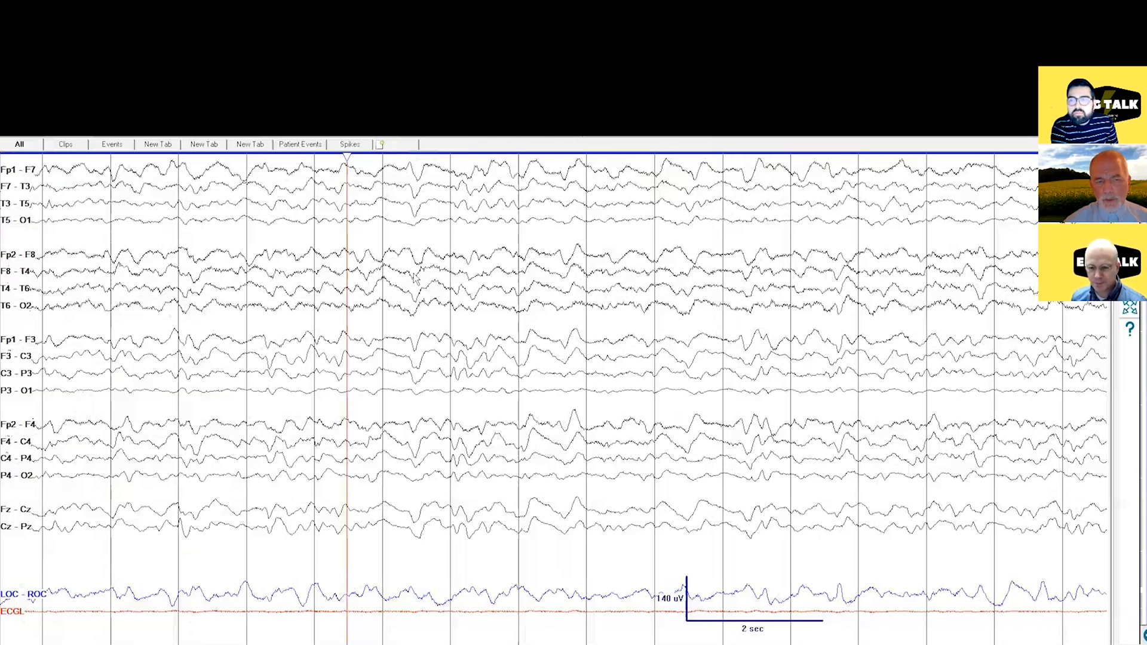
mouse_move(427, 235)
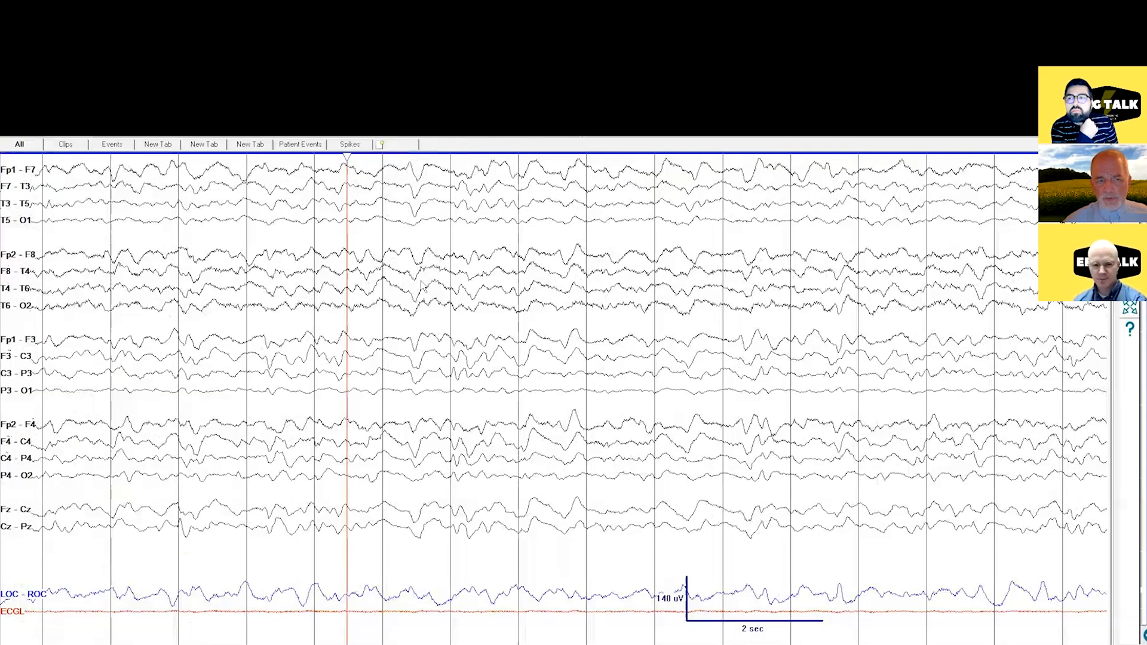
mouse_move(397, 284)
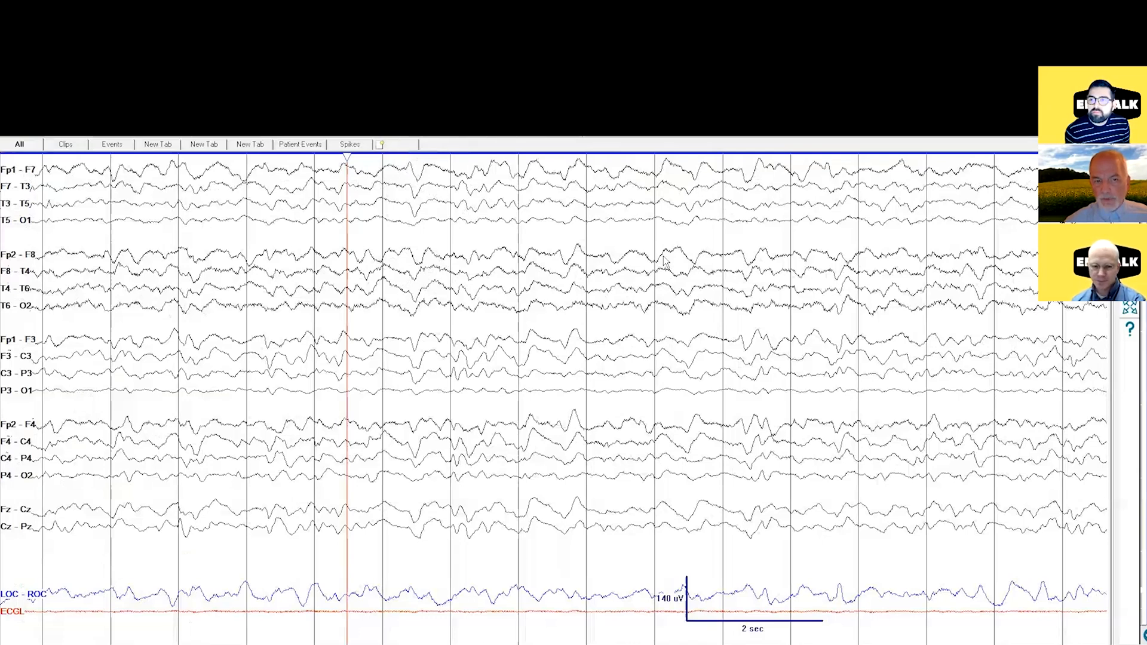
mouse_move(454, 260)
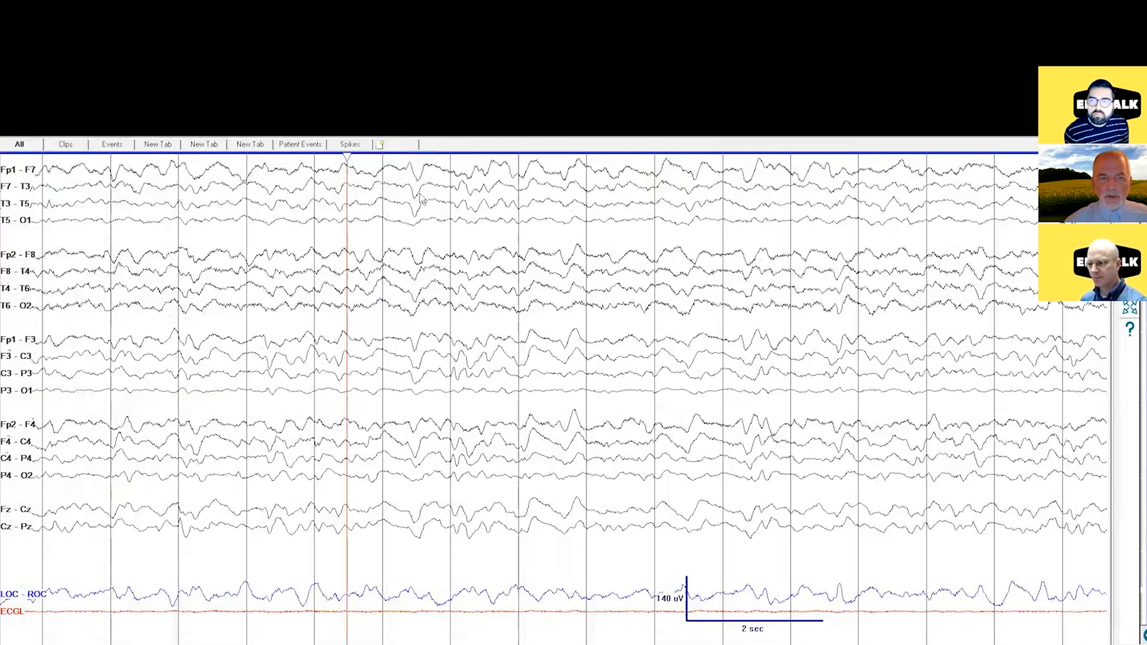
mouse_move(408, 208)
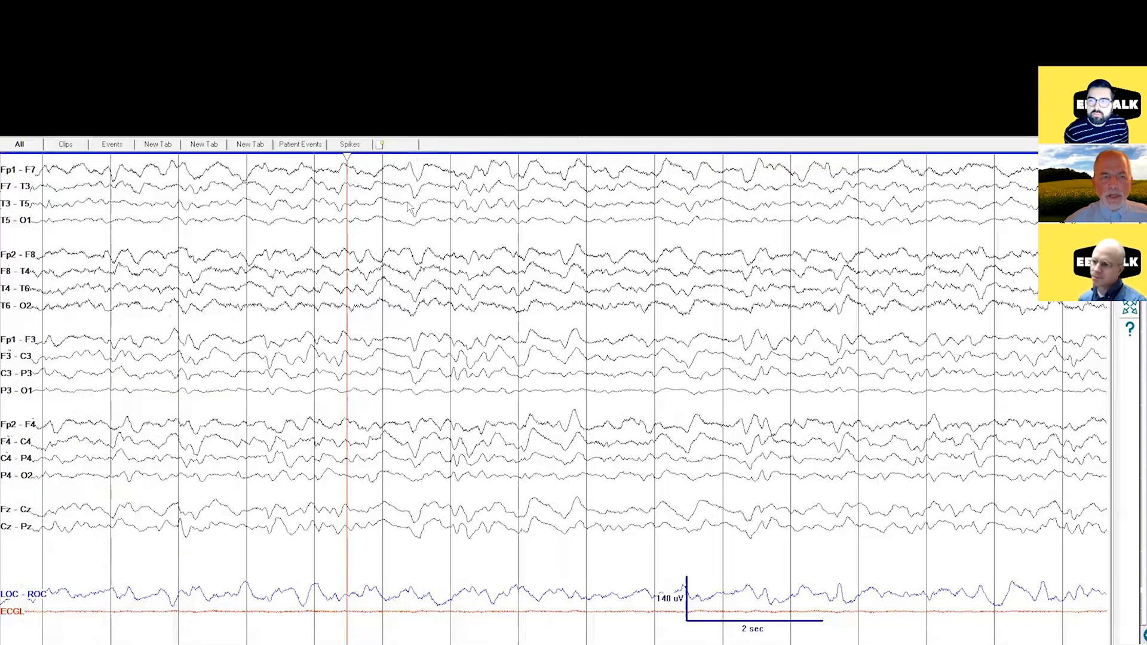
mouse_move(408, 205)
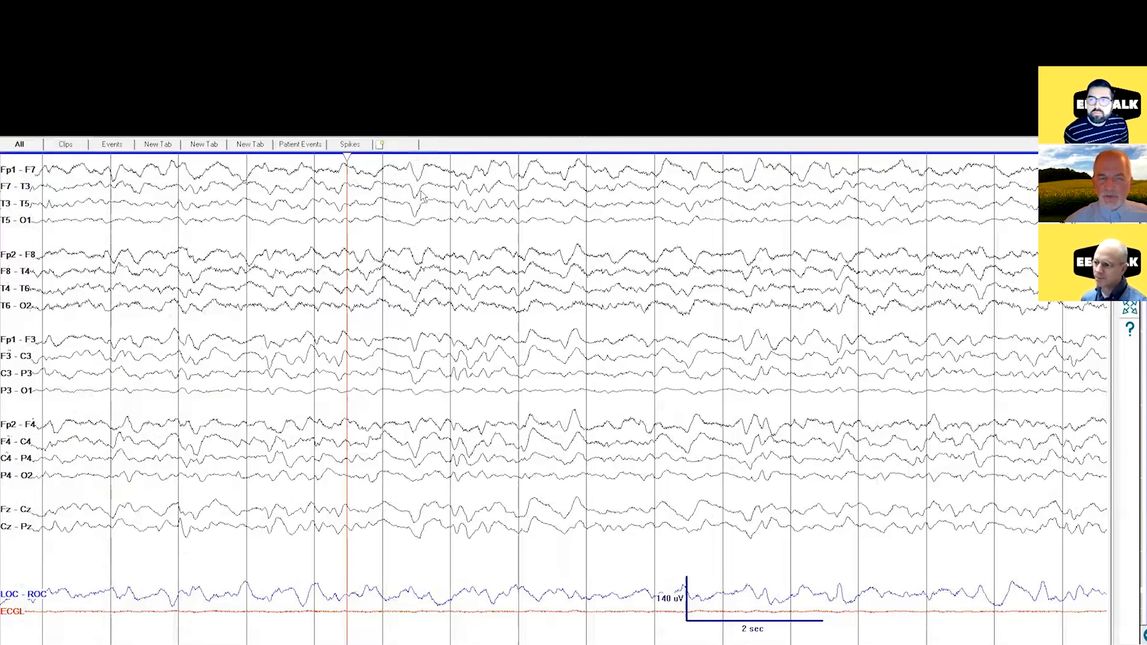
mouse_move(415, 210)
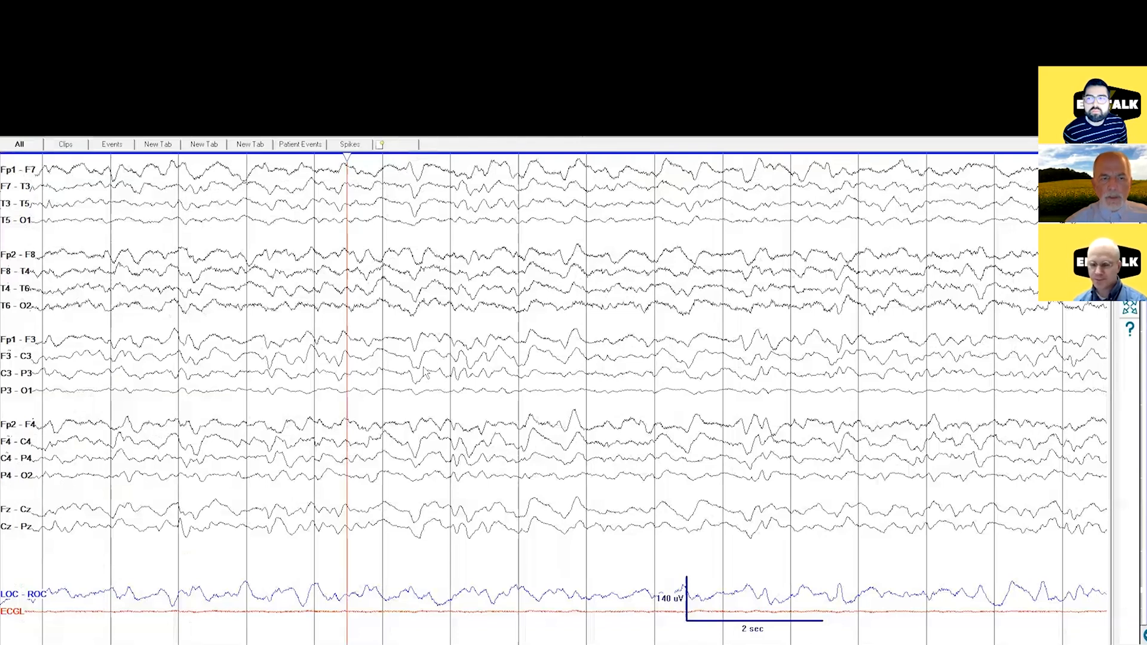
mouse_move(414, 376)
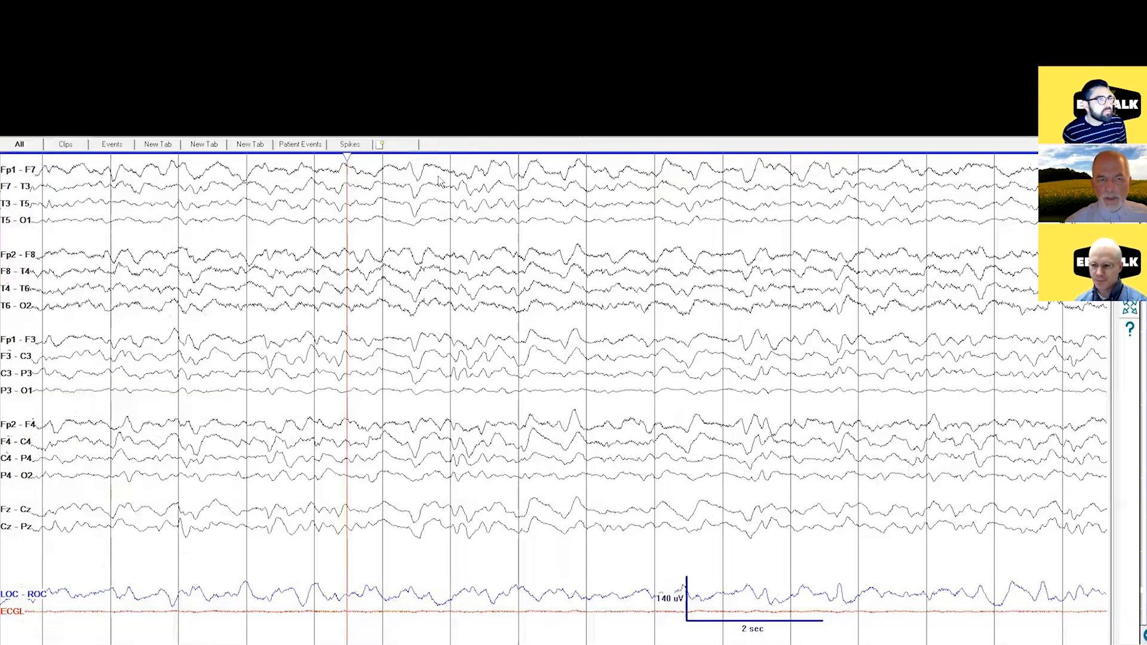
mouse_move(461, 239)
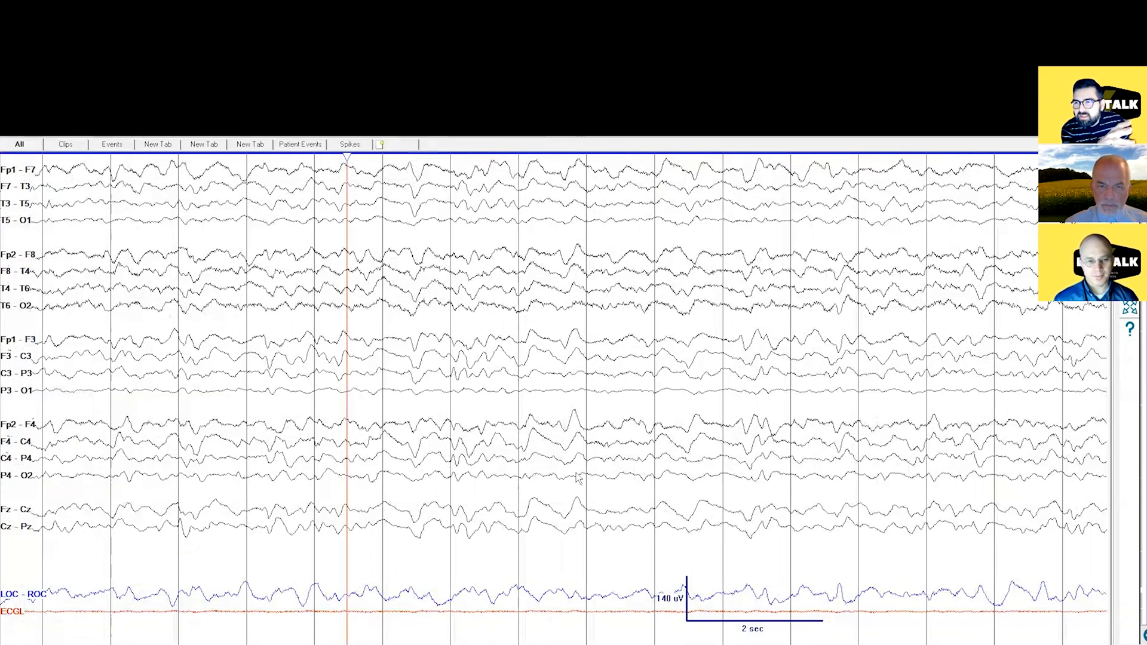
mouse_move(466, 440)
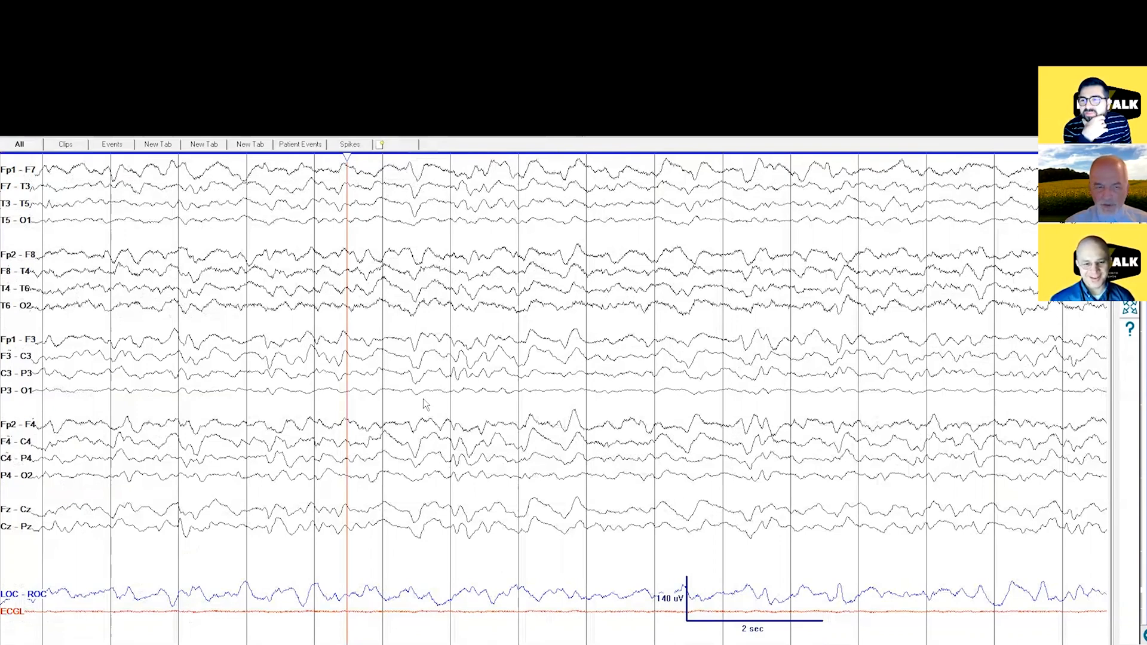
mouse_move(404, 352)
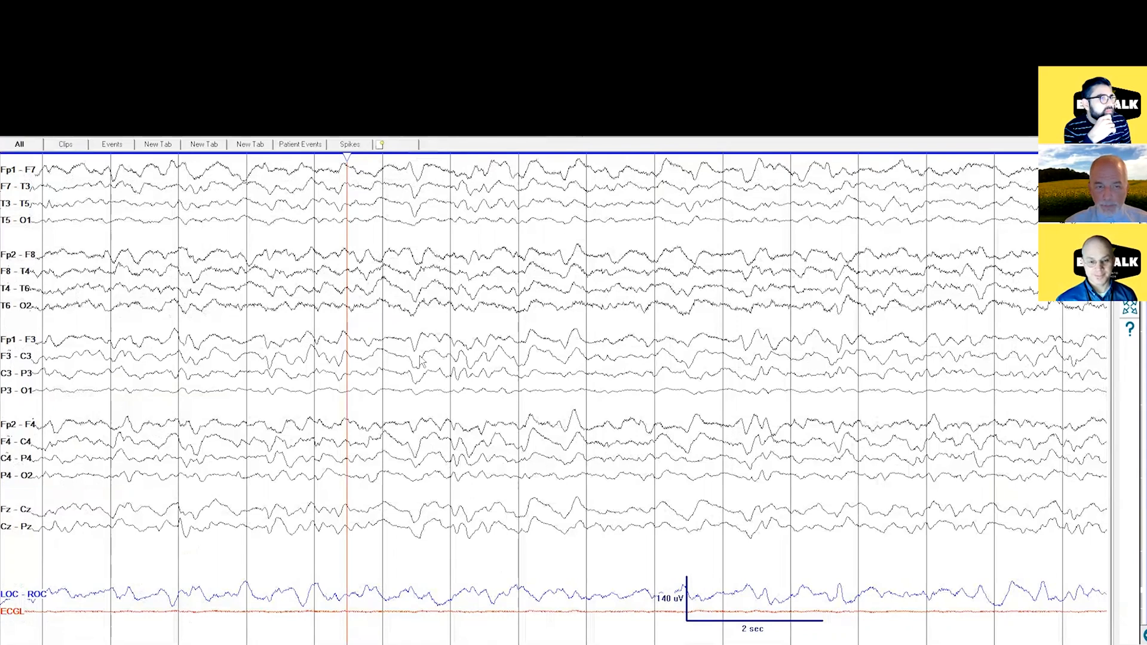
mouse_move(464, 517)
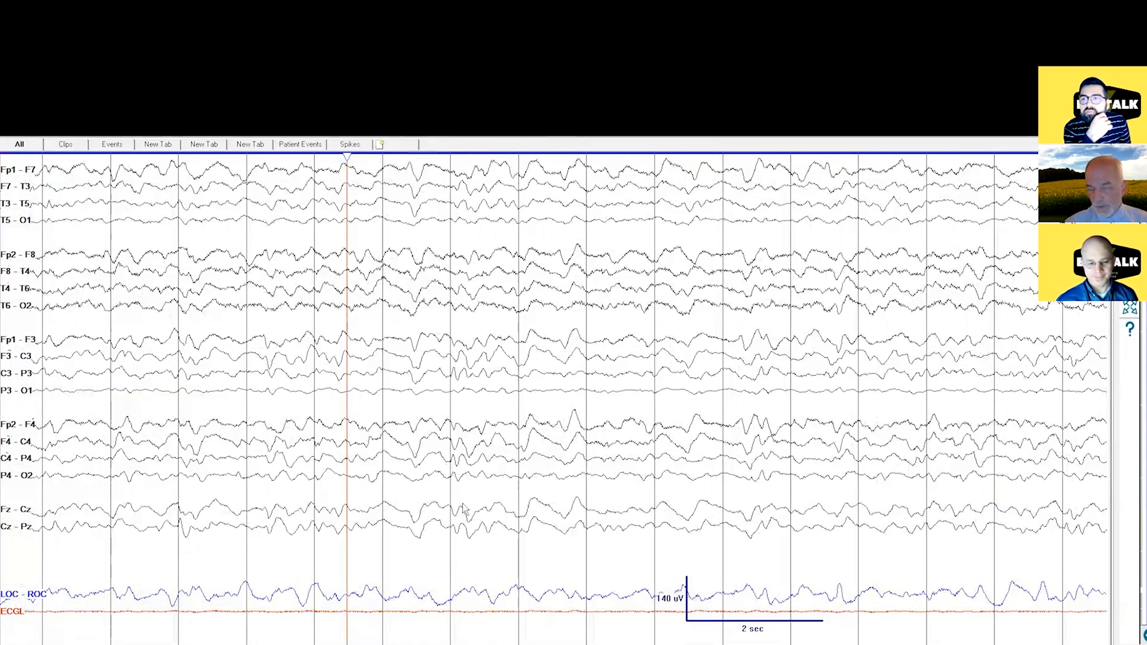
mouse_move(431, 363)
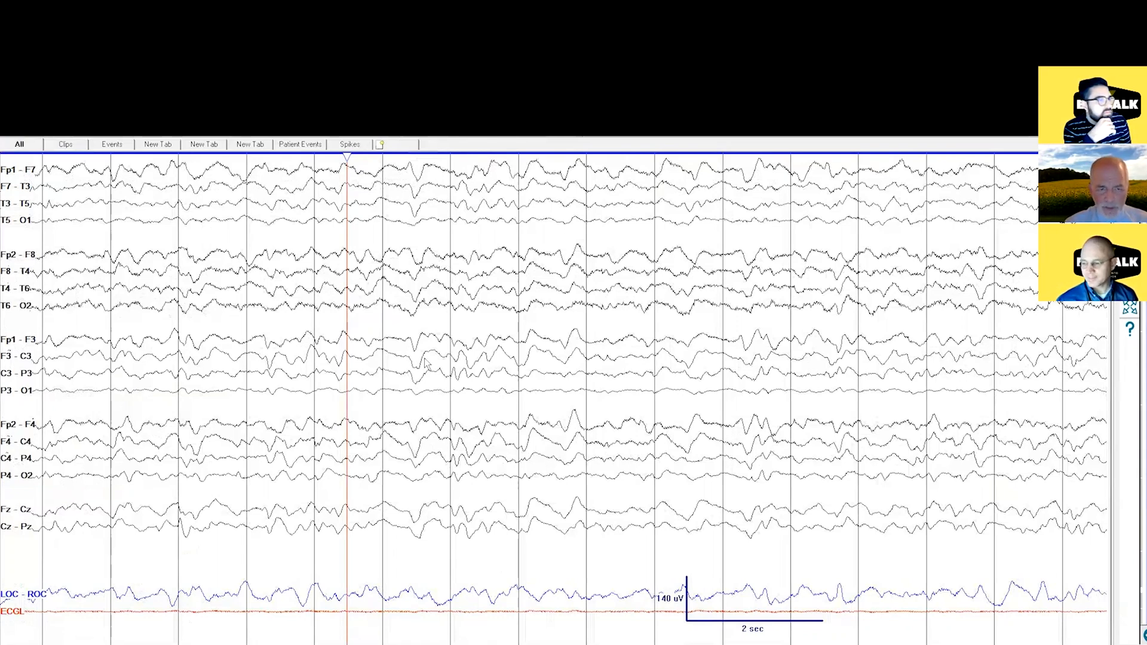
mouse_move(401, 325)
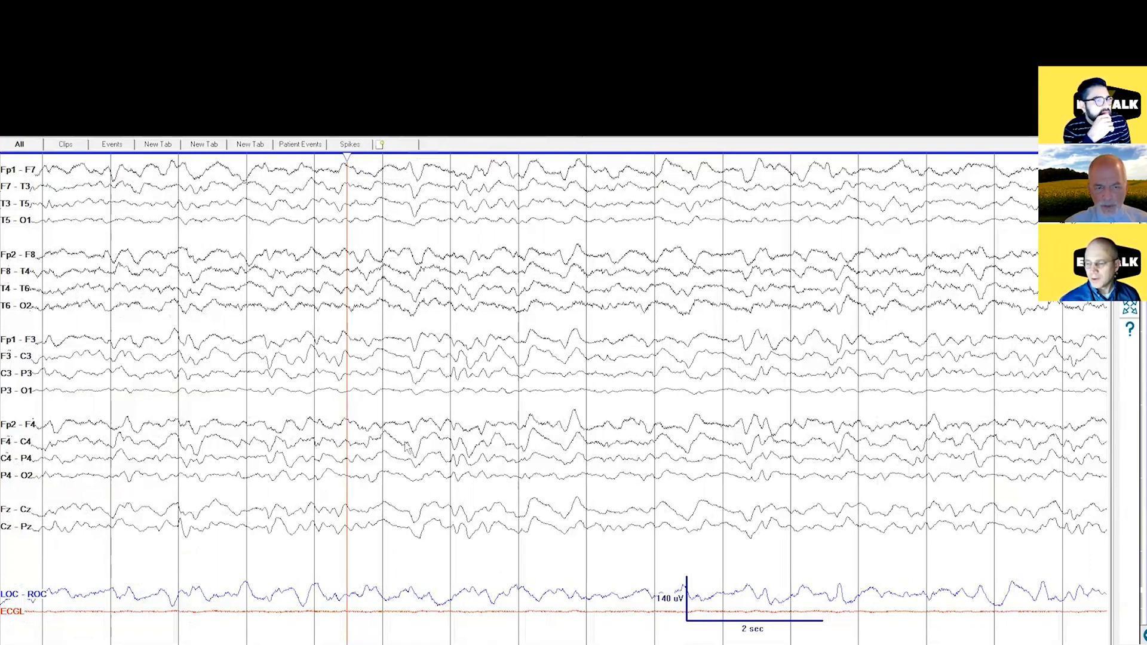
mouse_move(413, 454)
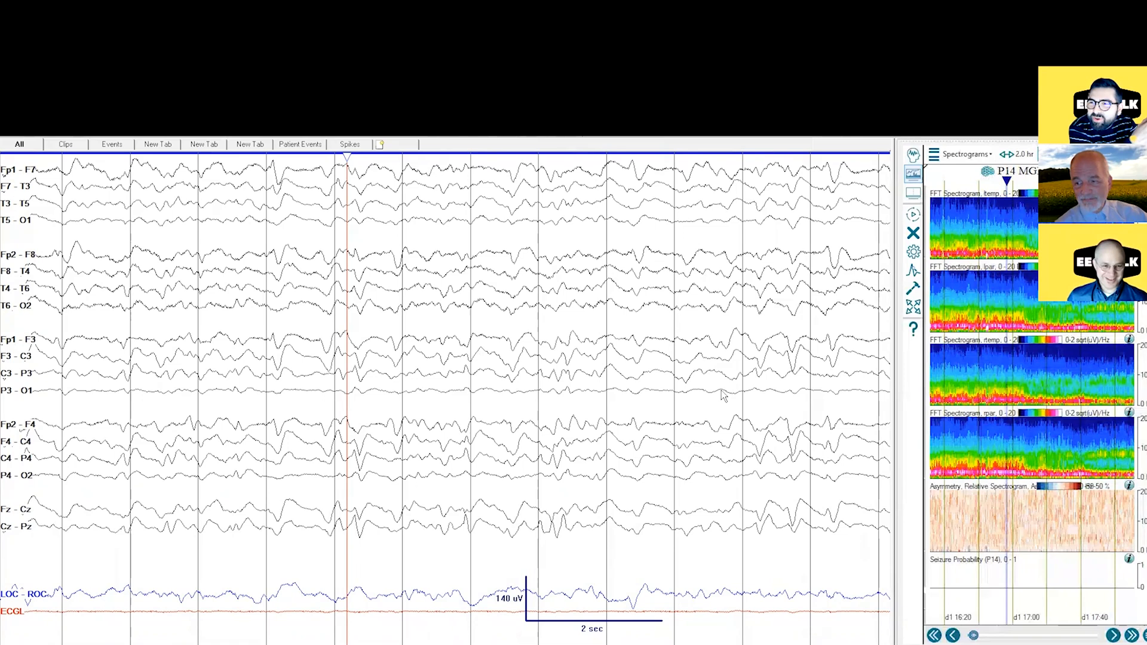
mouse_move(688, 358)
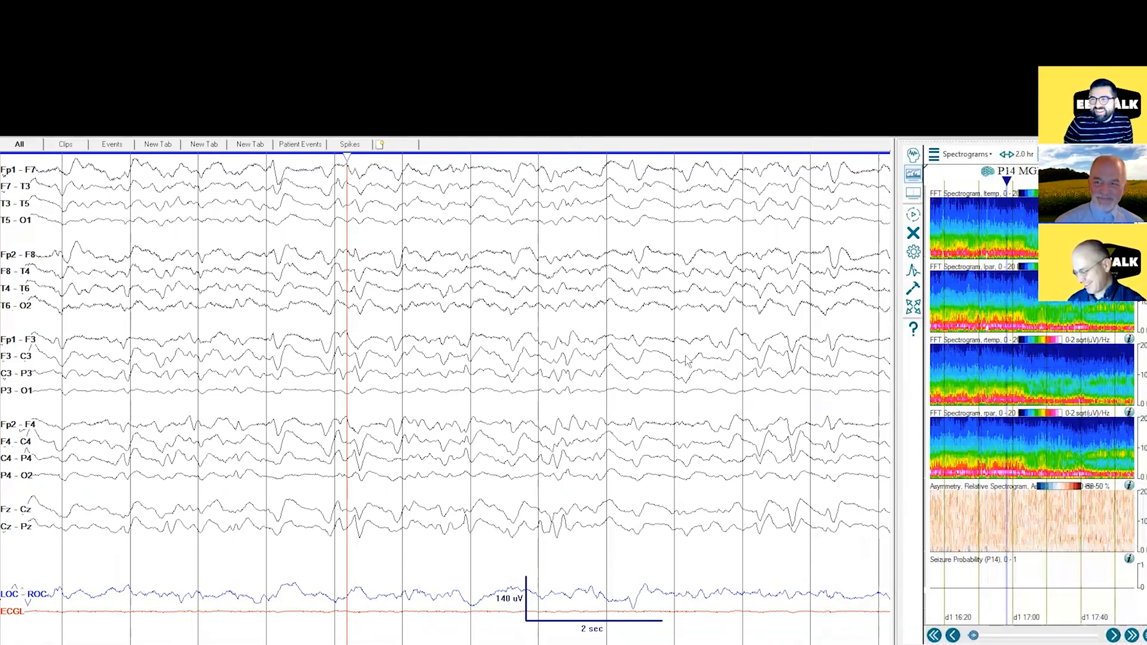
mouse_move(859, 328)
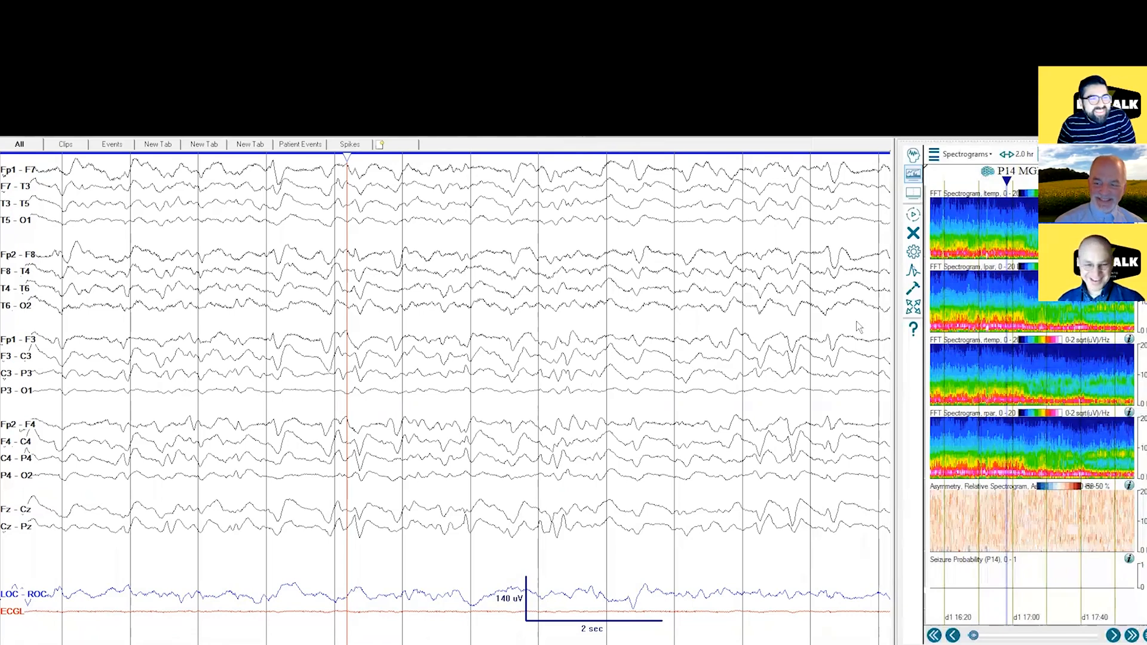